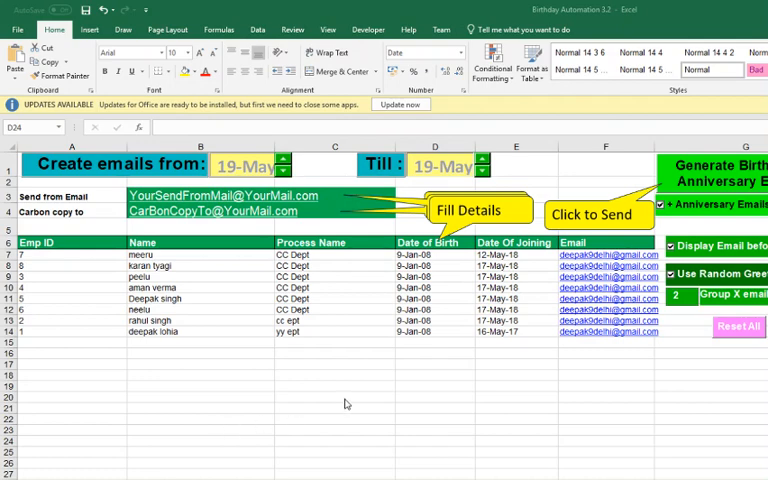
pyautogui.click(515, 277)
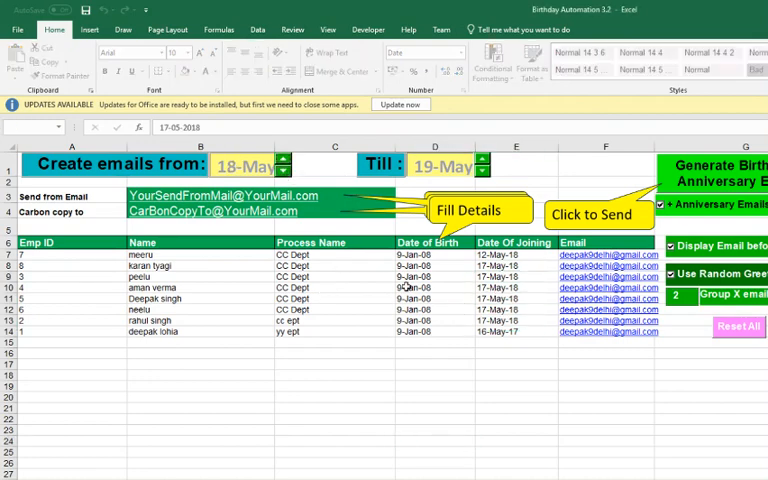
pyautogui.click(434, 287)
pyautogui.write('18 ma')
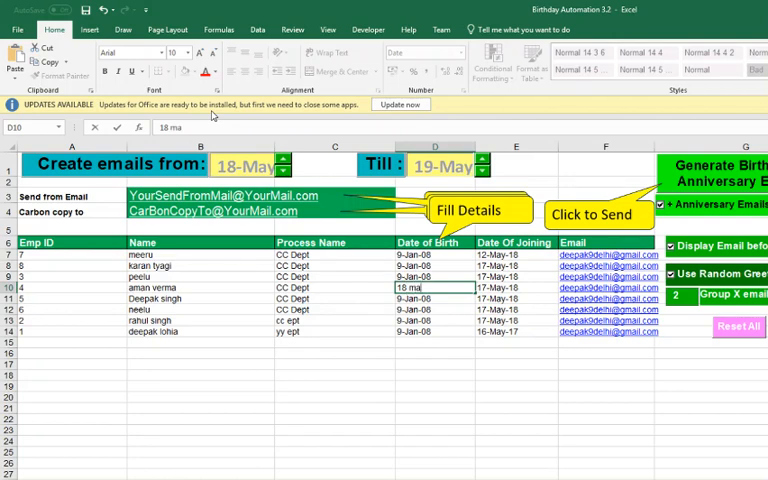
pyautogui.write('y')
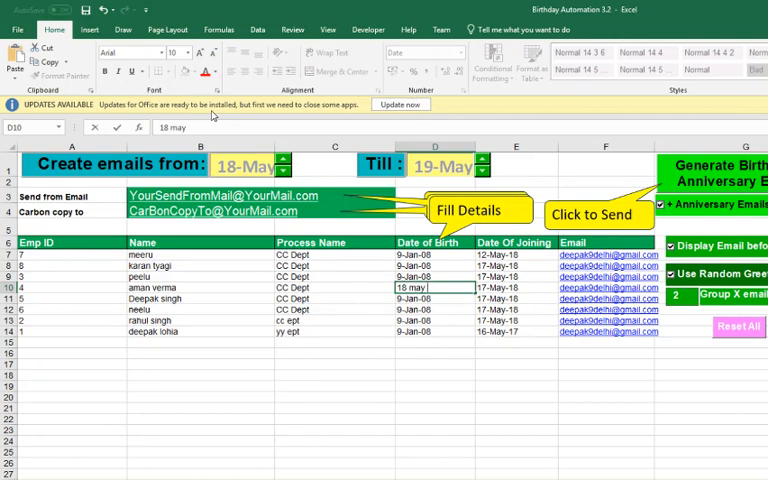
pyautogui.write('198')
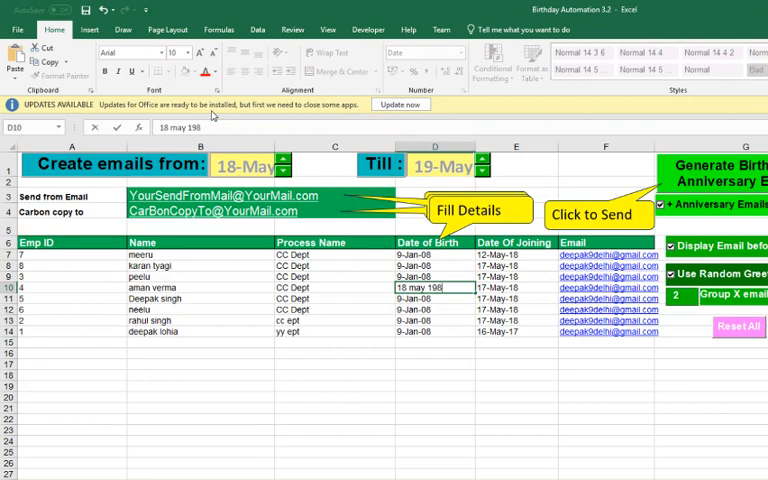
pyautogui.press('Return')
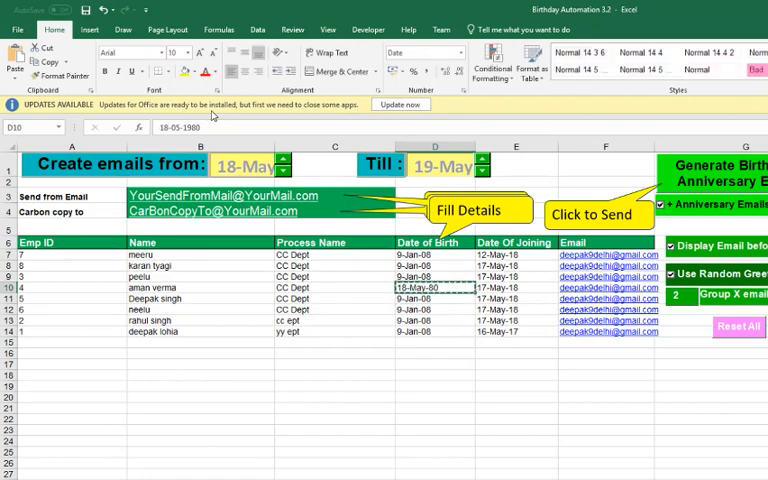
pyautogui.click(434, 298)
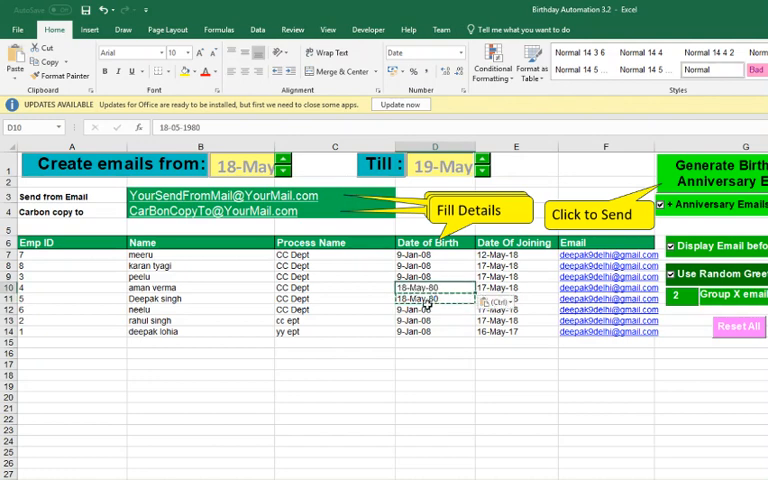
pyautogui.click(434, 310)
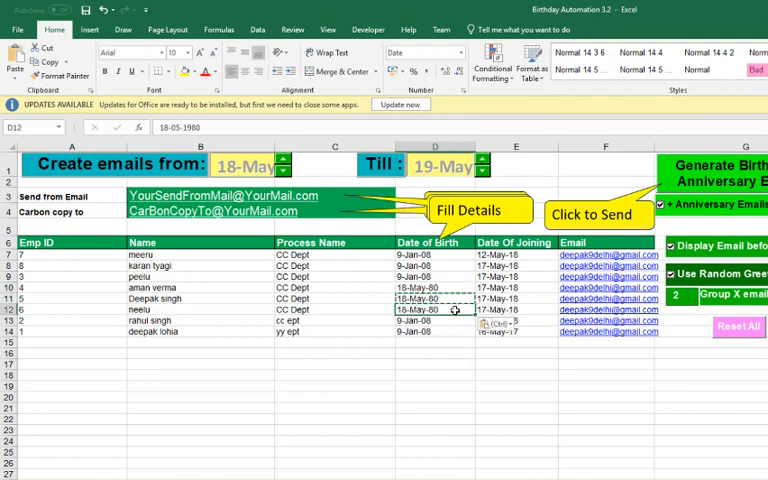
pyautogui.click(435, 298)
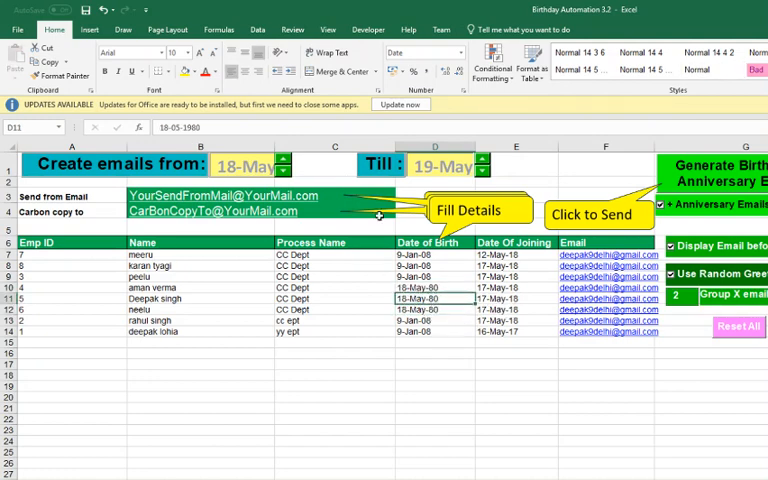
pyautogui.moveTo(435, 298); pyautogui.dragTo(435, 310)
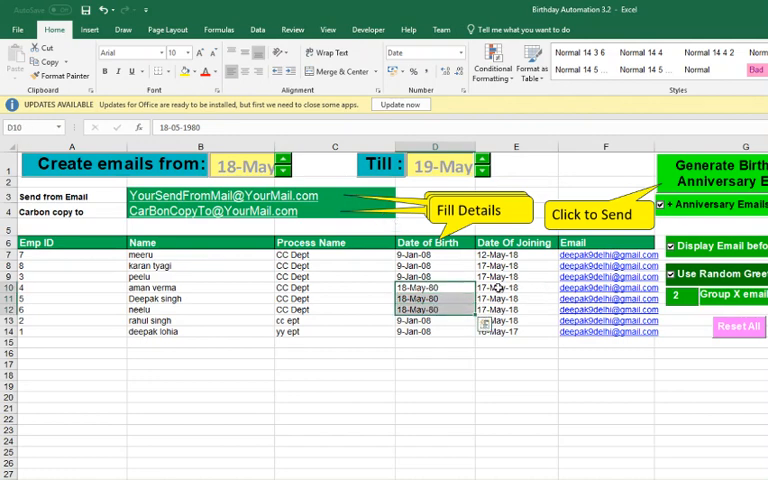
pyautogui.click(515, 265)
pyautogui.write('18 may')
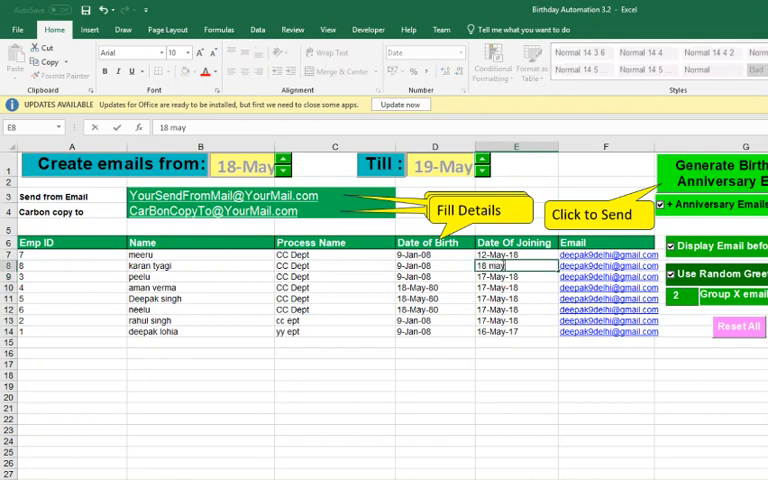
pyautogui.write('2018')
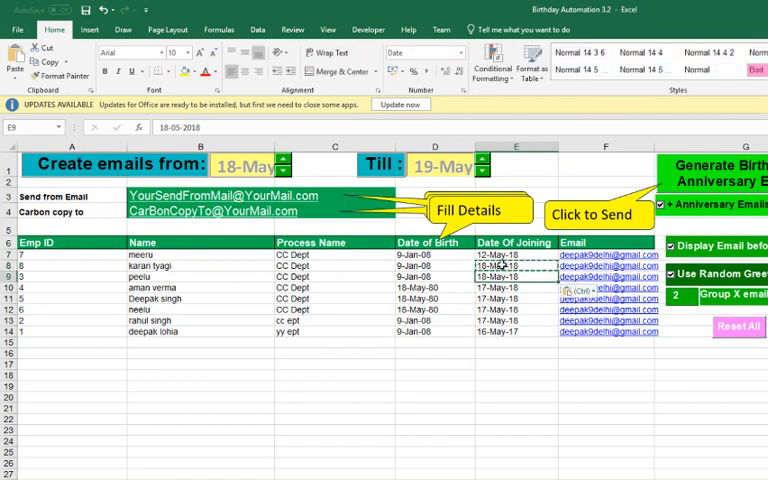
pyautogui.click(516, 288)
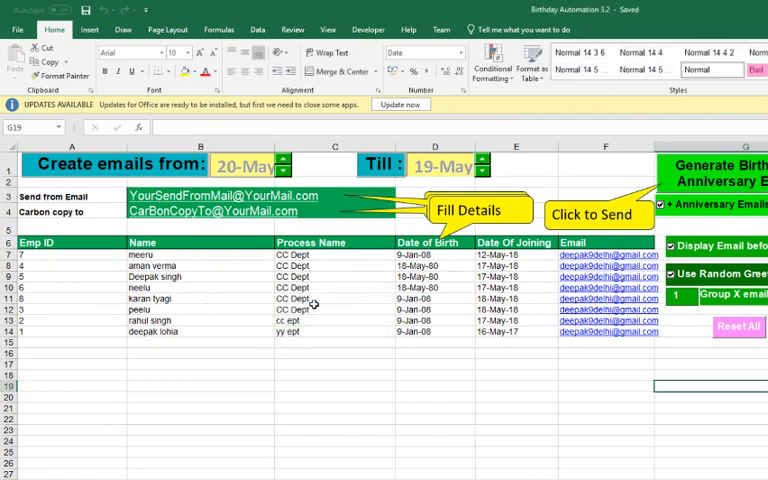
pyautogui.click(599, 214)
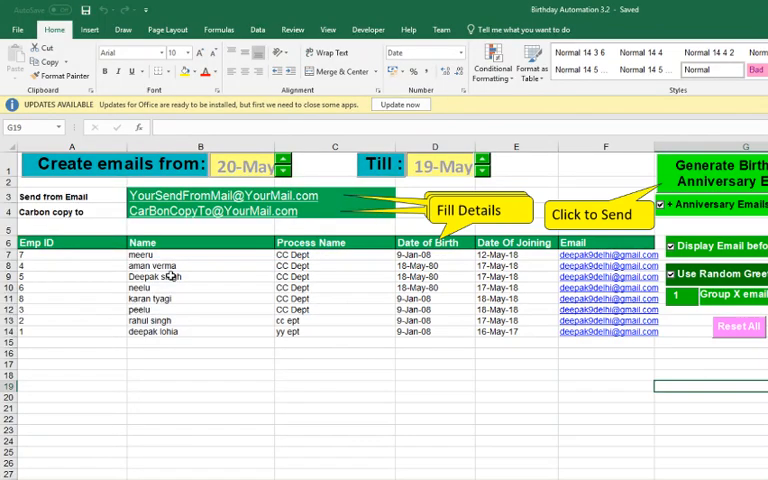
pyautogui.moveTo(155, 265); pyautogui.dragTo(430, 277)
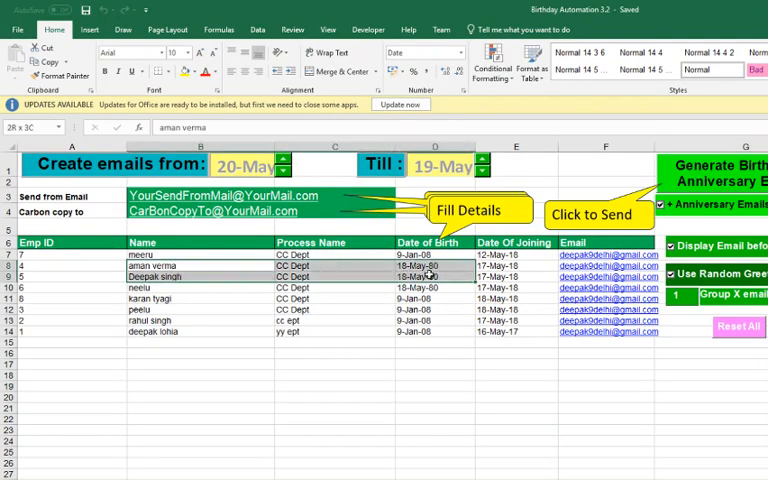
pyautogui.click(599, 215)
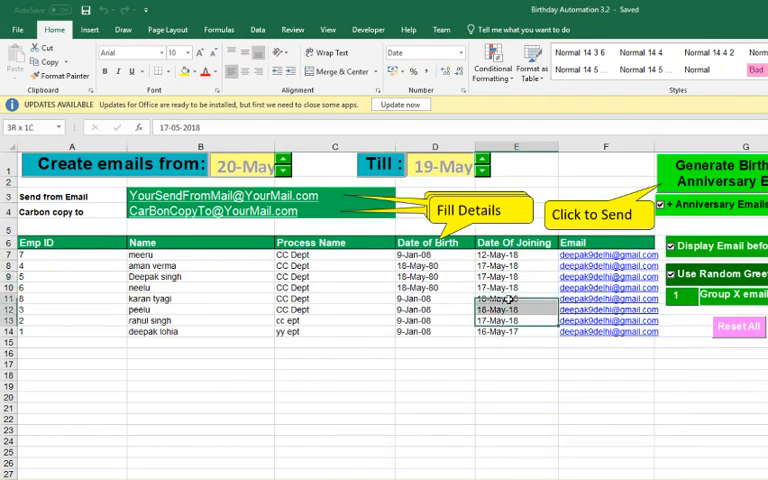
pyautogui.click(320, 298)
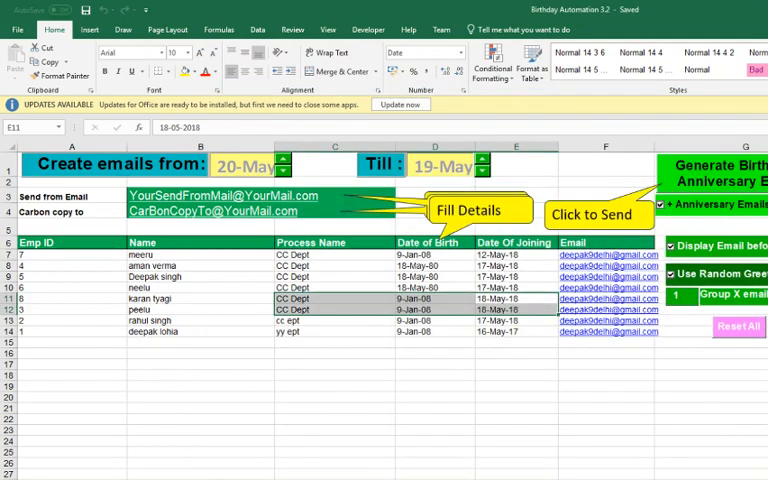
pyautogui.click(599, 215)
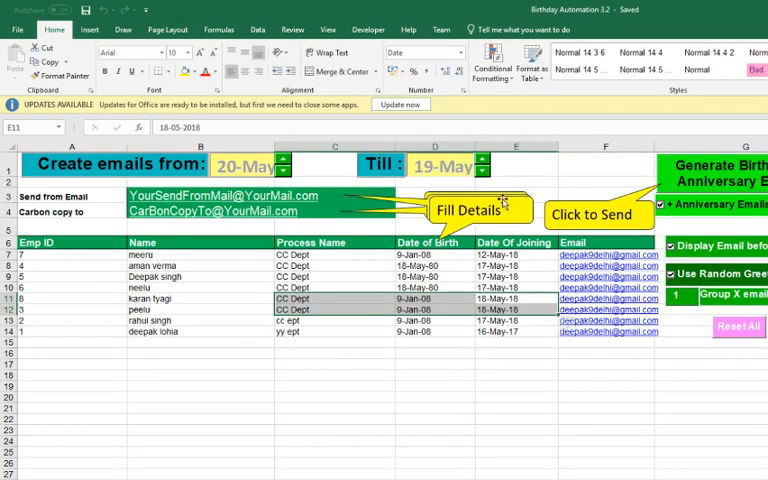
pyautogui.moveTo(448, 180)
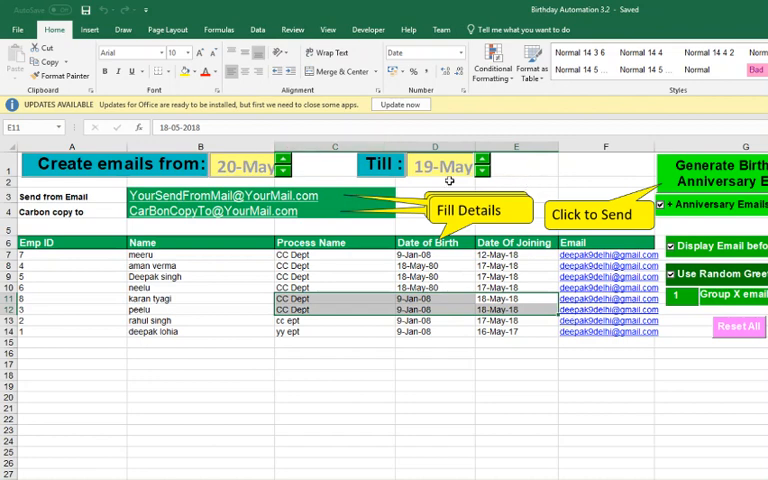
pyautogui.moveTo(307, 163)
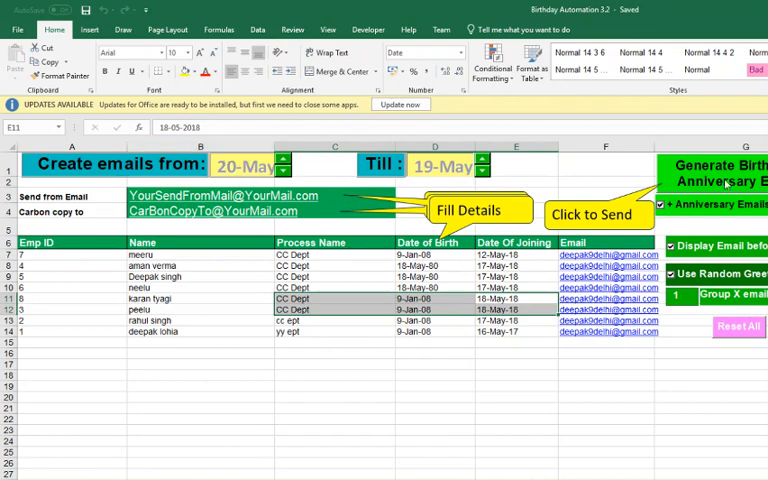
pyautogui.click(600, 214)
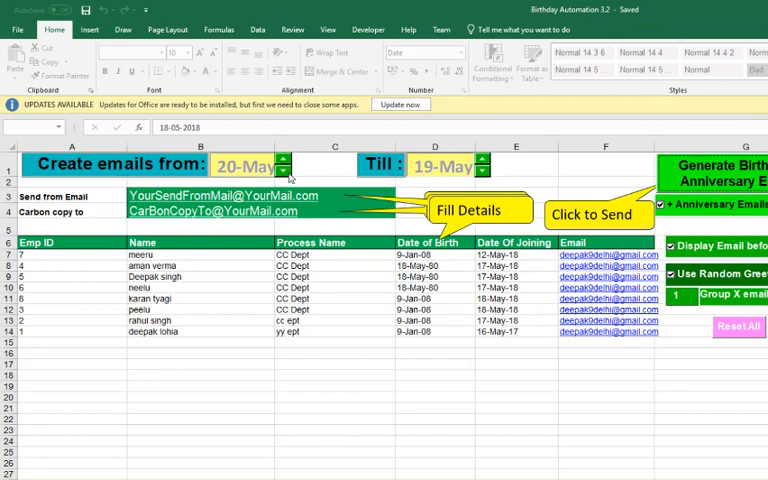
pyautogui.moveTo(295, 195)
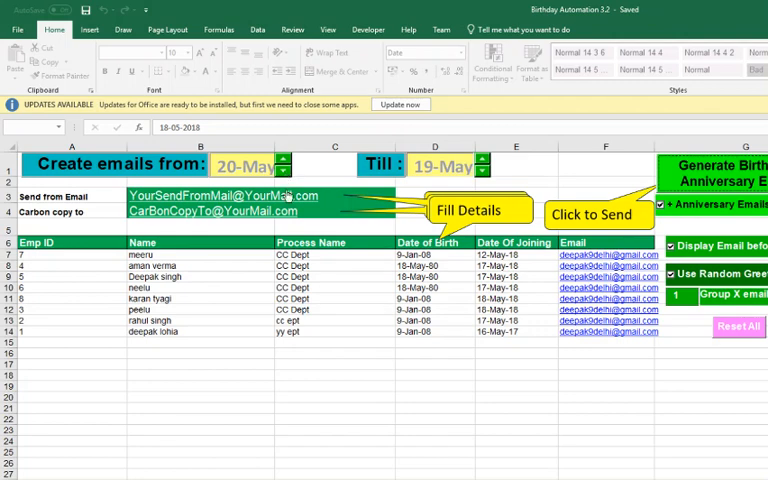
# - Set the Group X emails count to 2 with a 19-May start date
pyautogui.click(291, 171)
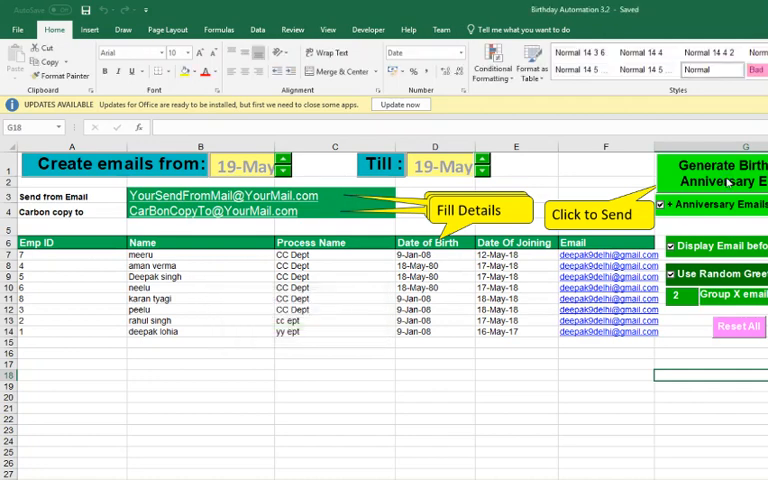
# - Spin the start date up to 20-May, then back down to 18-May
pyautogui.click(282, 160)
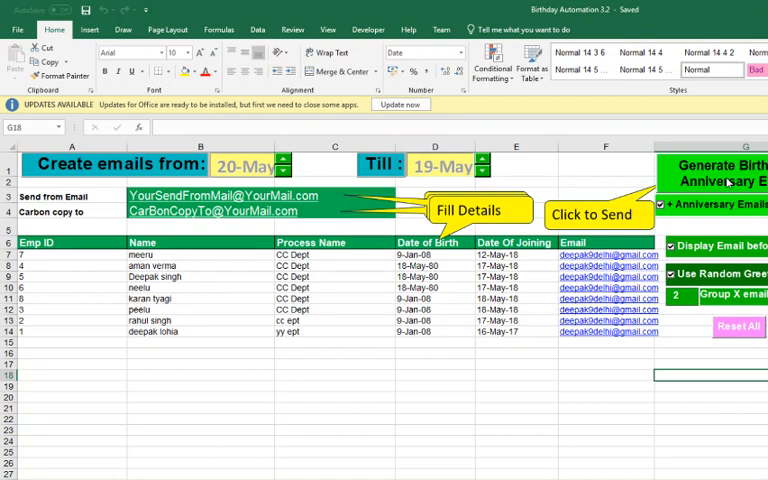
pyautogui.click(285, 171)
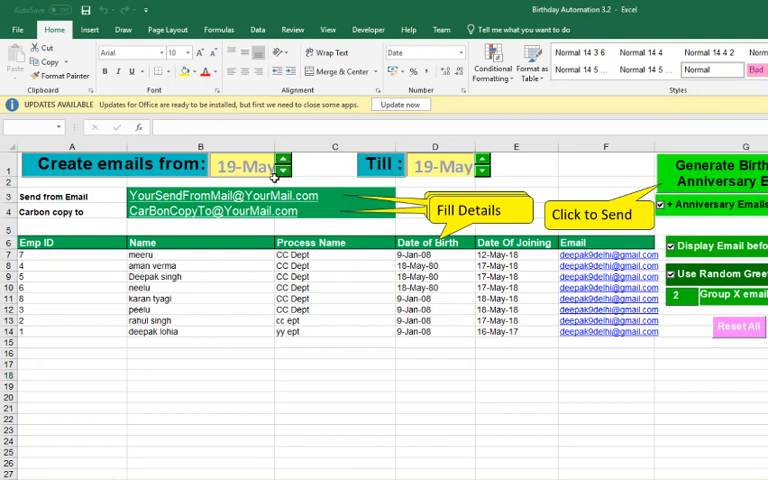
pyautogui.moveTo(467, 285)
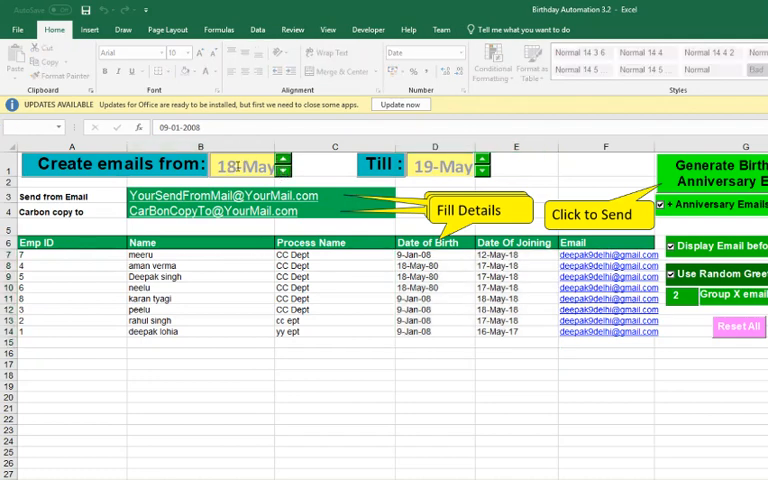
pyautogui.click(599, 214)
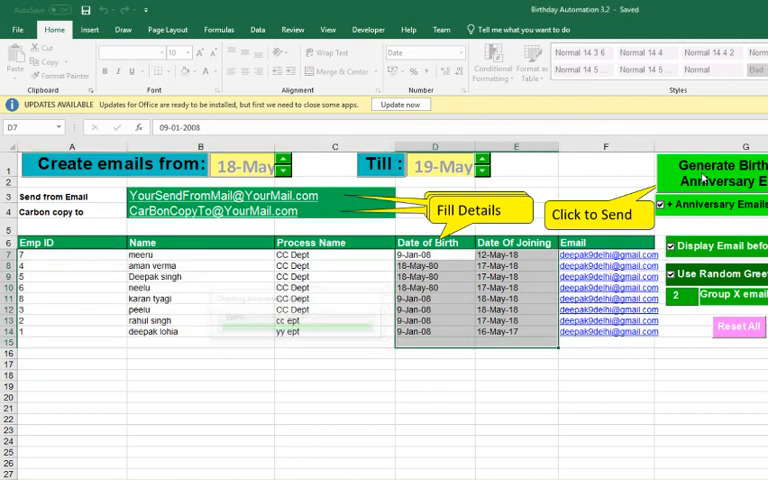
# - Advance the 'Create emails from' date two days, from 18-May to 20-May
pyautogui.click(287, 160)
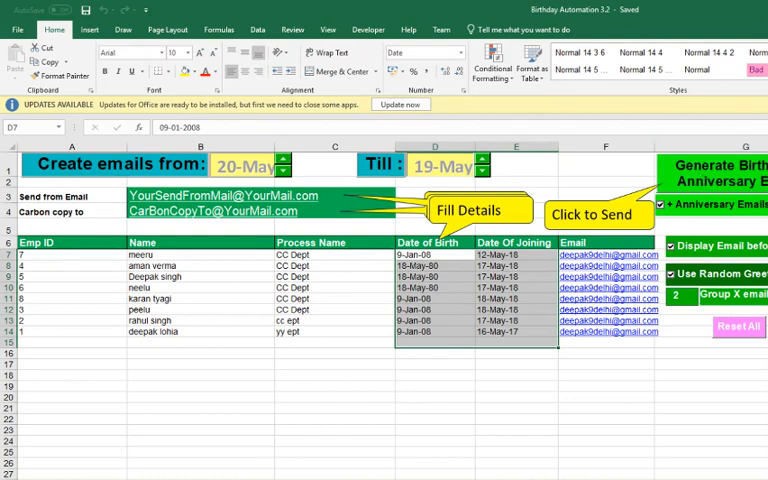
pyautogui.click(600, 215)
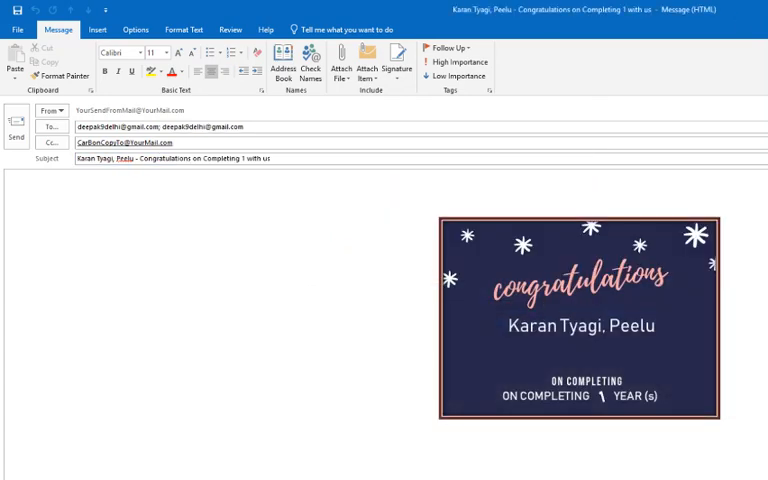
pyautogui.moveTo(528, 340)
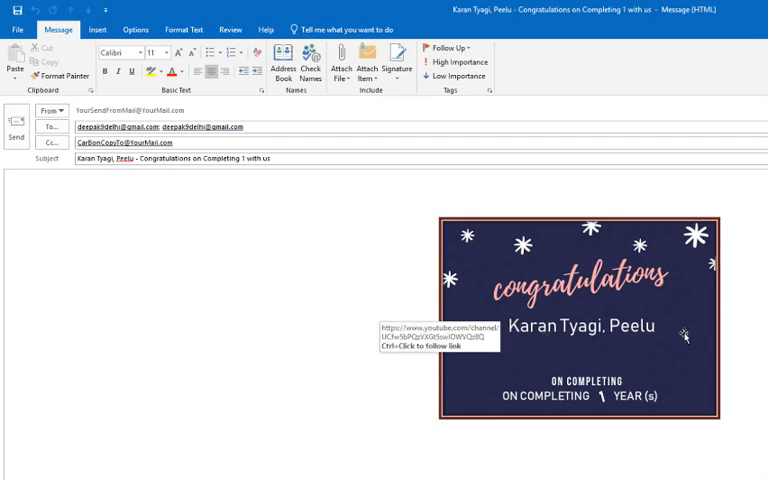
pyautogui.moveTo(687, 335)
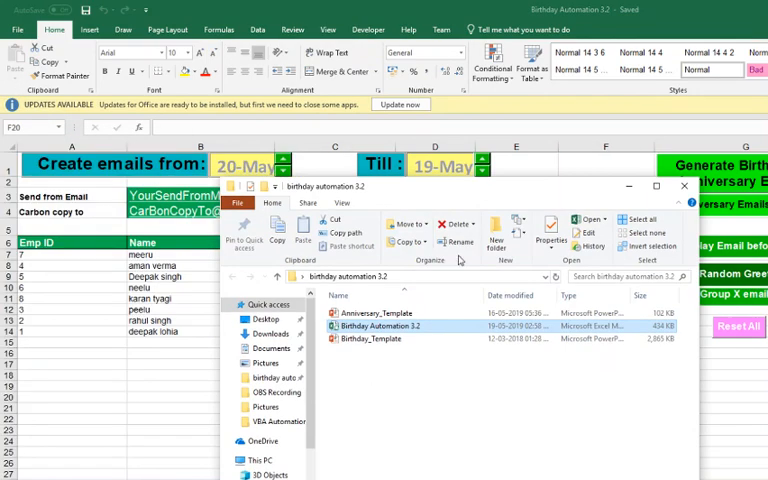
pyautogui.doubleClick(375, 325)
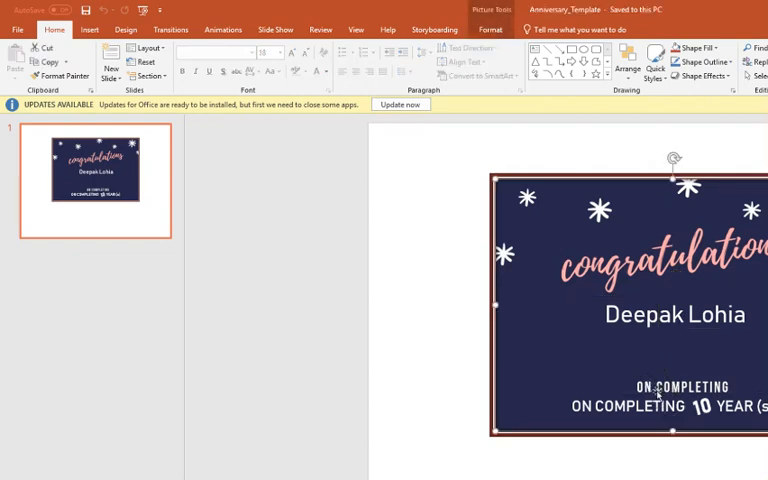
pyautogui.moveTo(428, 113)
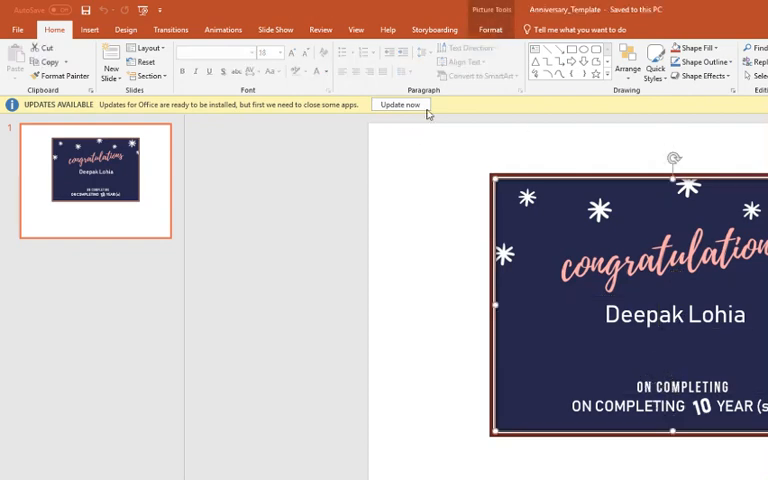
pyautogui.moveTo(618, 228)
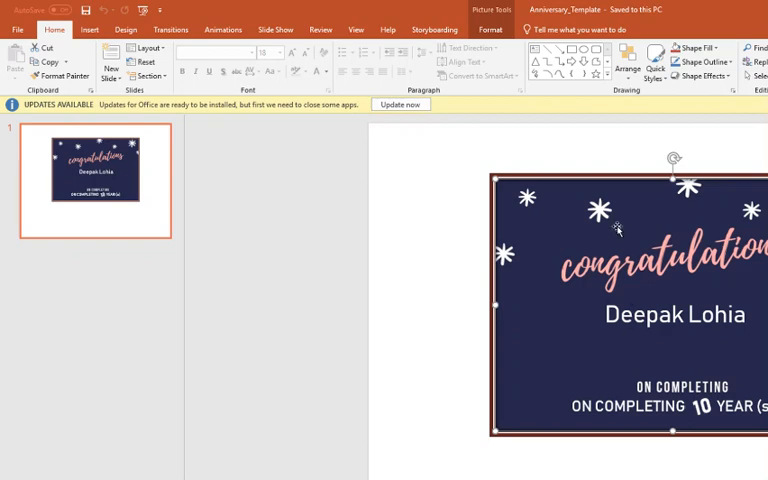
pyautogui.moveTo(655, 390)
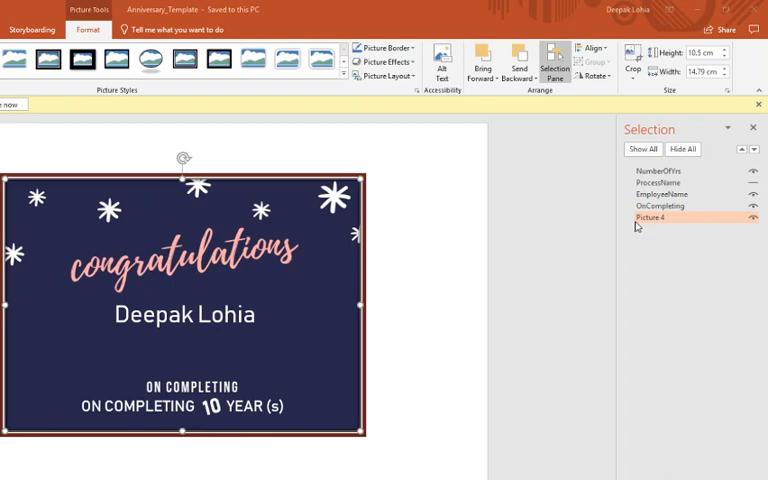
# - Select the OnCompleting text box among the card's named shapes in the Selection pane
pyautogui.click(662, 194)
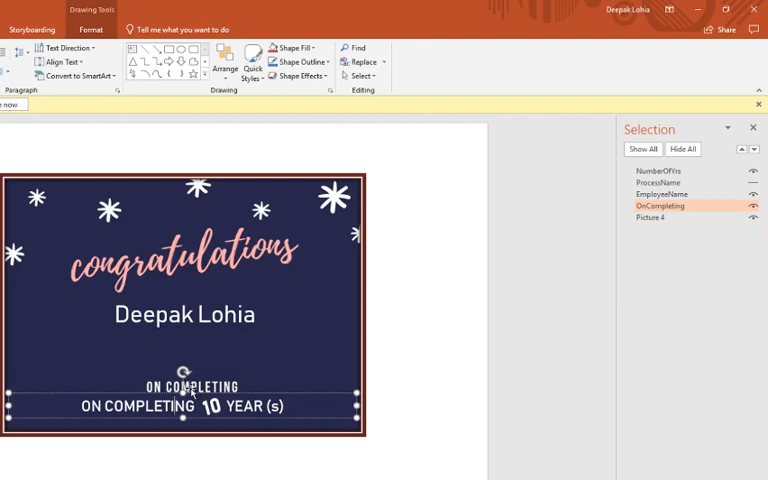
pyautogui.moveTo(280, 285)
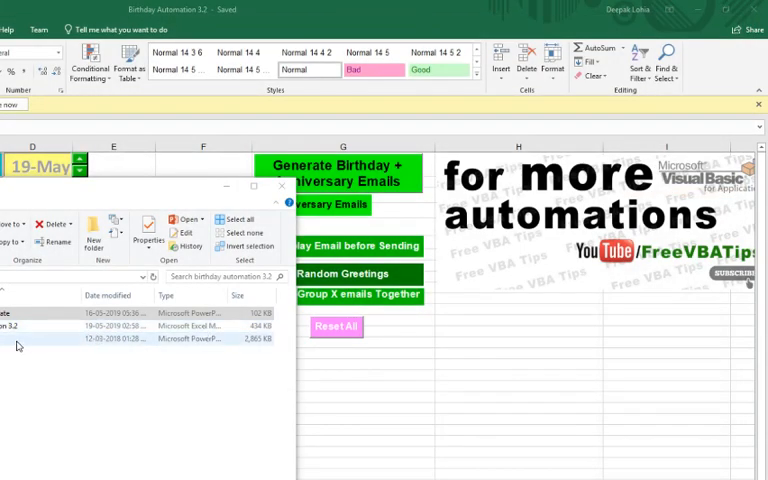
# - Launch Birthday_Template from the birthday automation 3.2 folder in PowerPoint
pyautogui.doubleClick(297, 364)
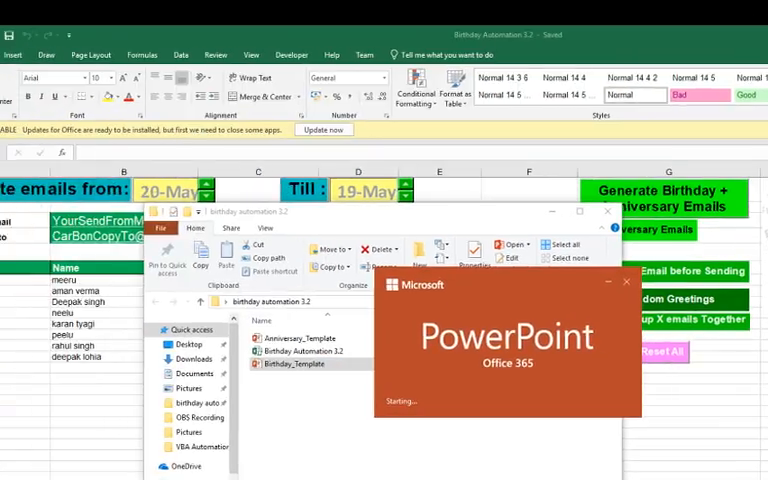
pyautogui.doubleClick(293, 363)
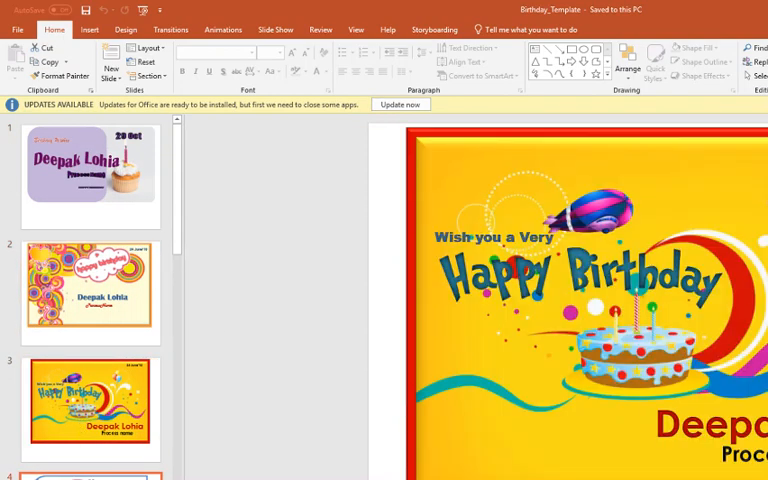
# - Scroll to the blue happy birthday slide and select the Deepak Lohia name box
pyautogui.scroll(-3)
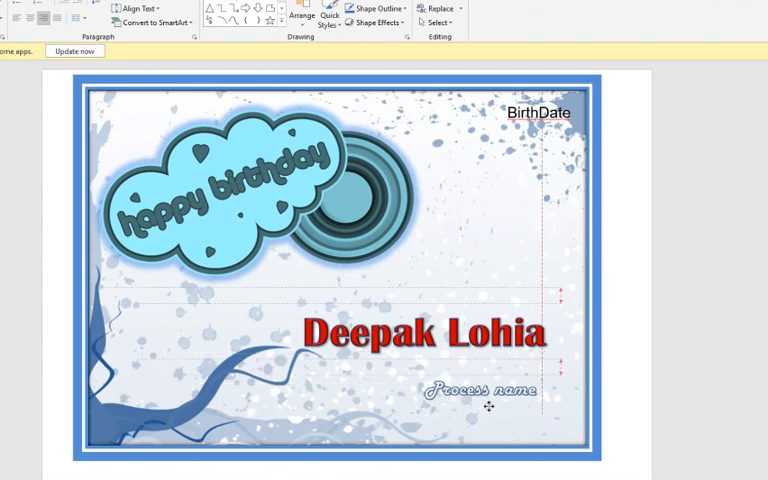
pyautogui.click(480, 390)
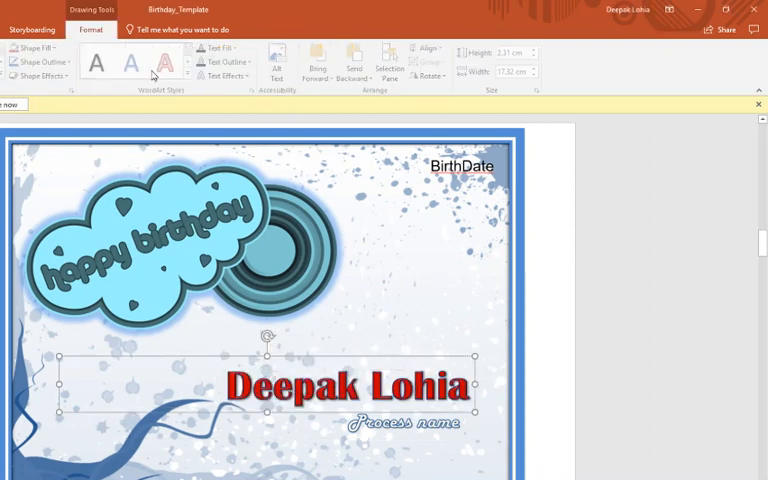
# - List the birthday card's shape names and select Group 3, Picture 2 and EmployeeName
pyautogui.click(390, 60)
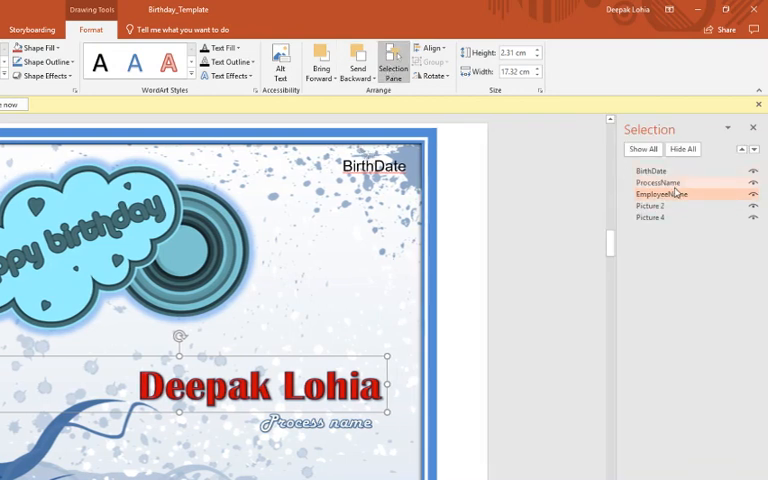
pyautogui.moveTo(686, 191)
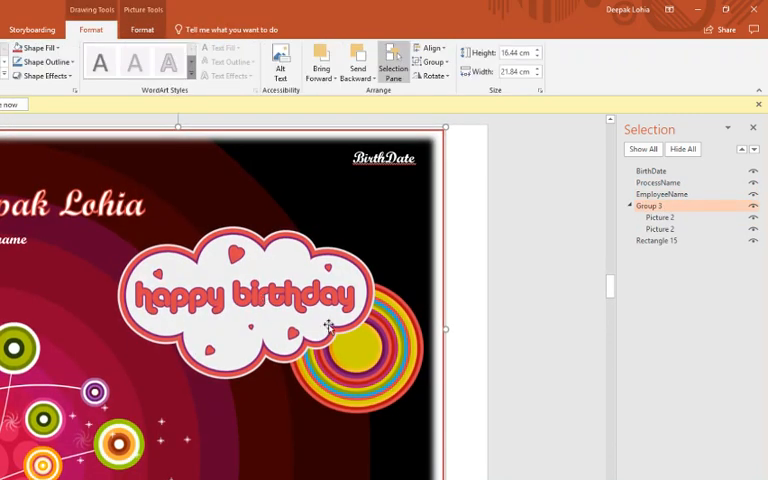
pyautogui.click(659, 217)
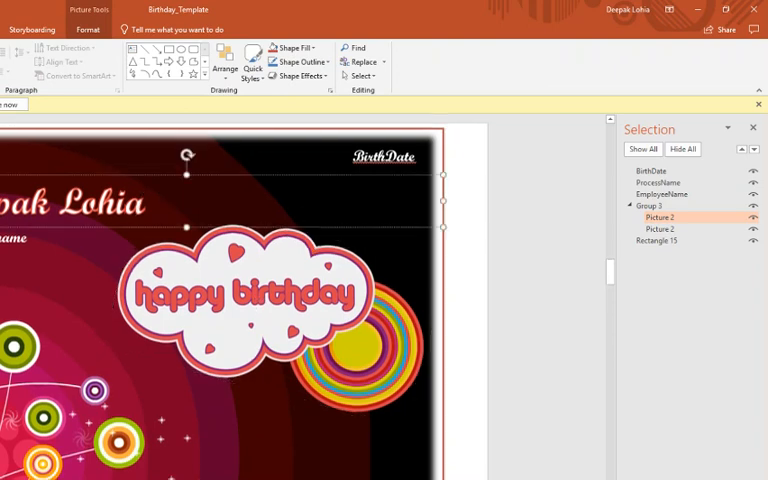
pyautogui.click(662, 194)
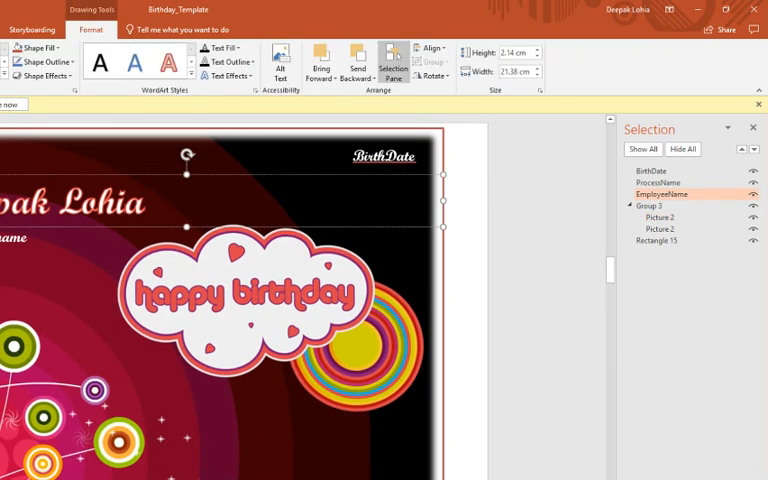
pyautogui.click(657, 183)
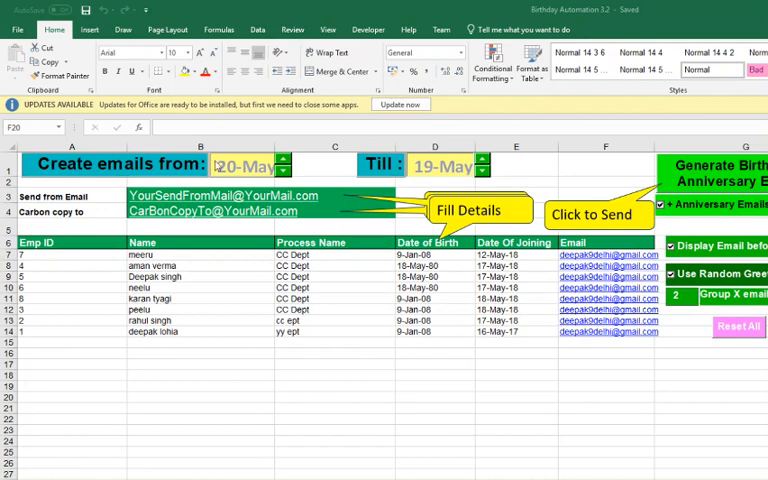
# - Move the start date back two days to 18-May and generate the birthday emails
pyautogui.hscroll(3)
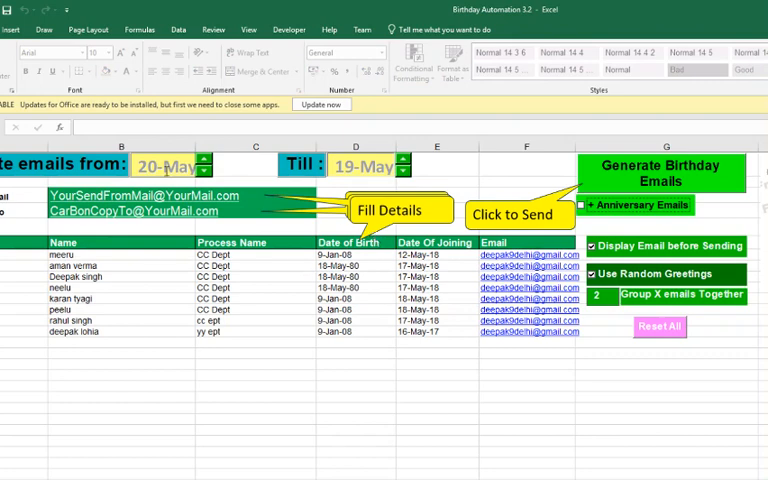
pyautogui.click(201, 171)
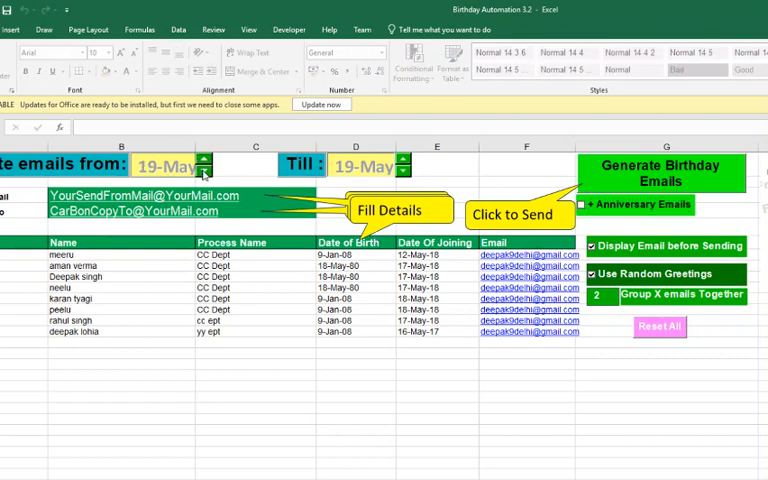
pyautogui.click(207, 171)
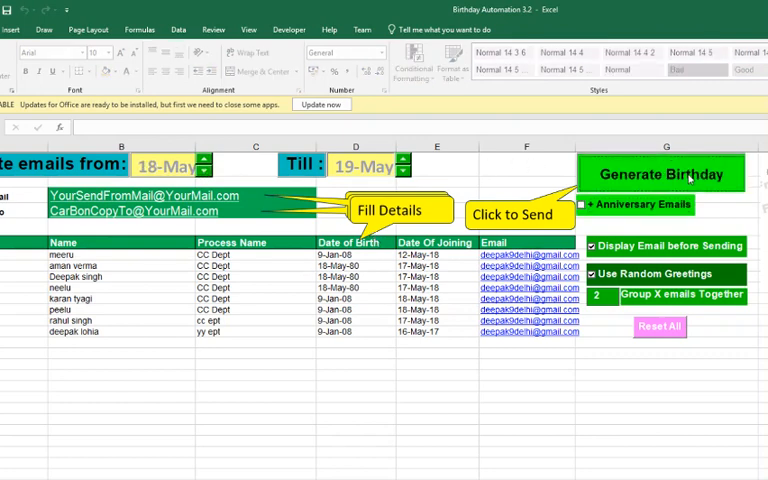
pyautogui.click(659, 173)
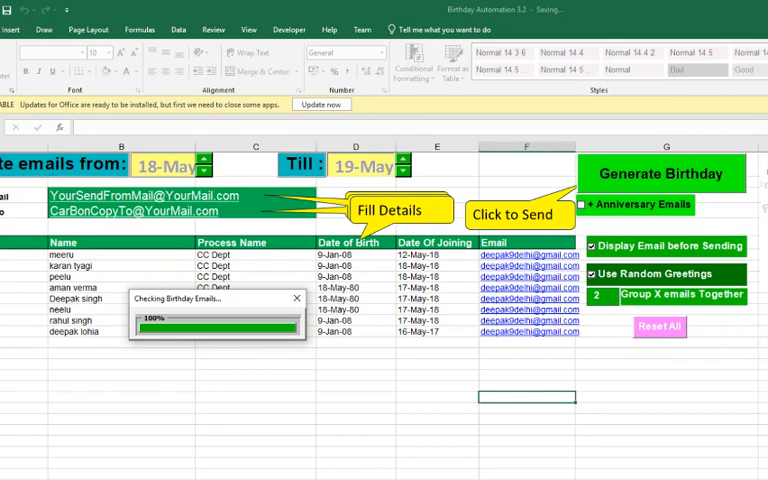
pyautogui.click(519, 216)
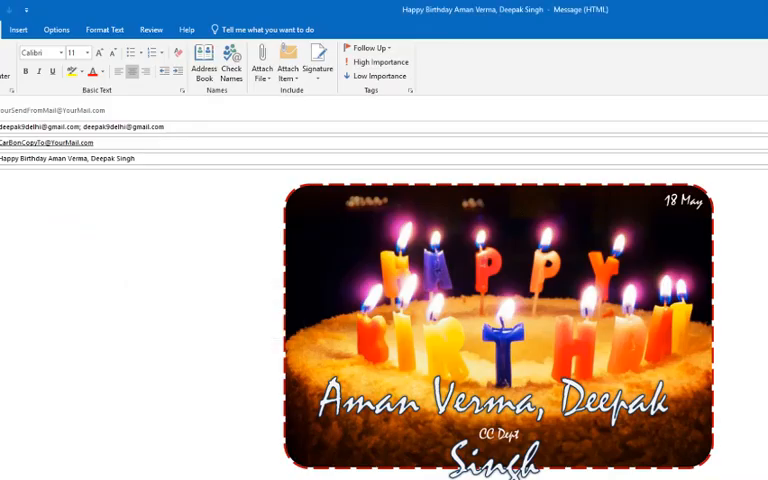